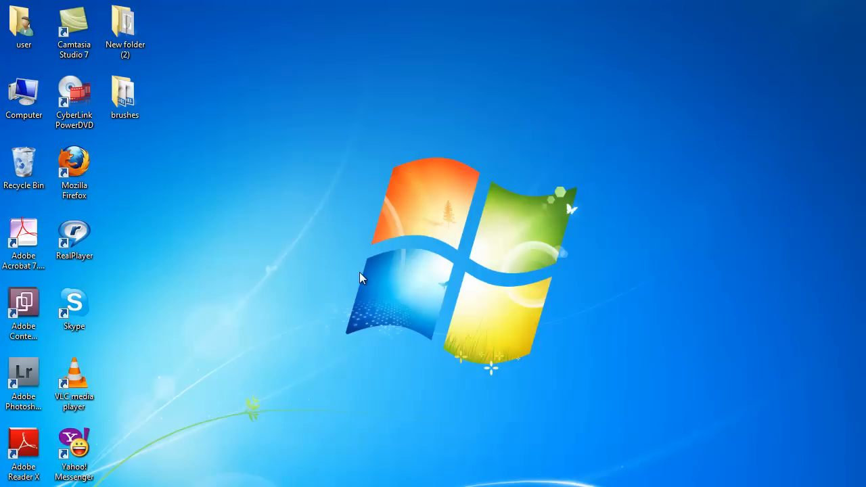
Copy FlowerPack2.abr from the brushes folder on the desktop
{"action": "double_click", "coordinate": [125, 94]}
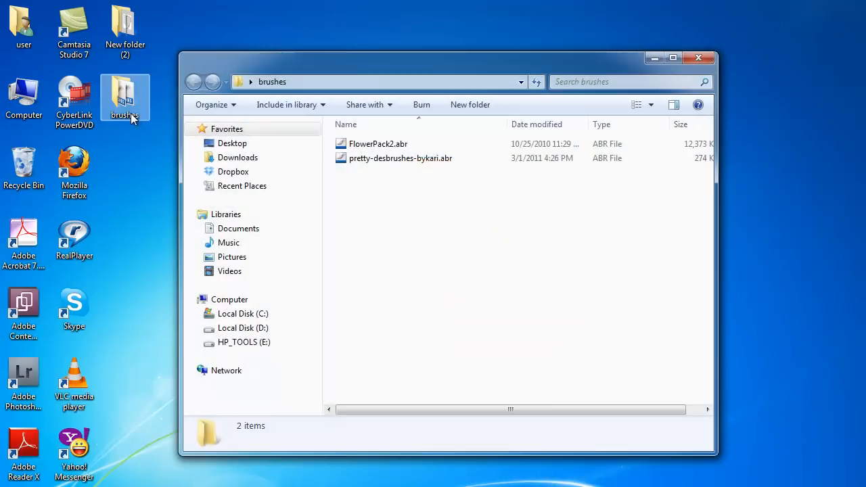
{"action": "right_click", "coordinate": [378, 143]}
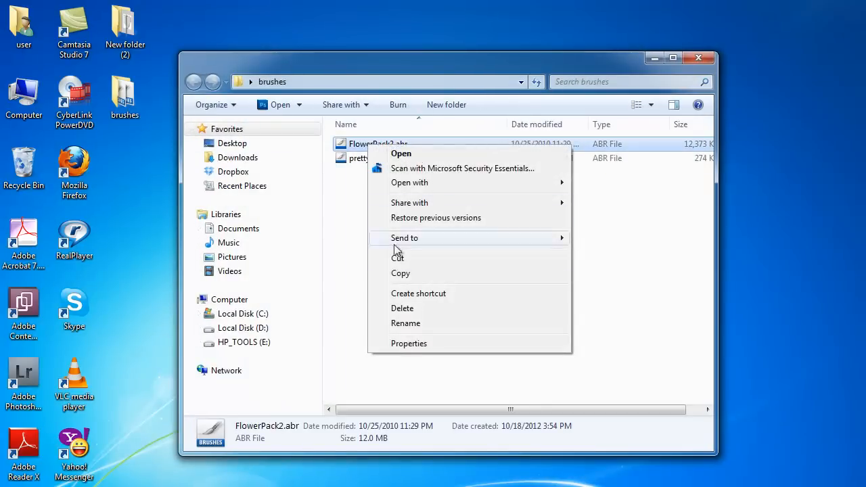
{"action": "left_click", "coordinate": [415, 274]}
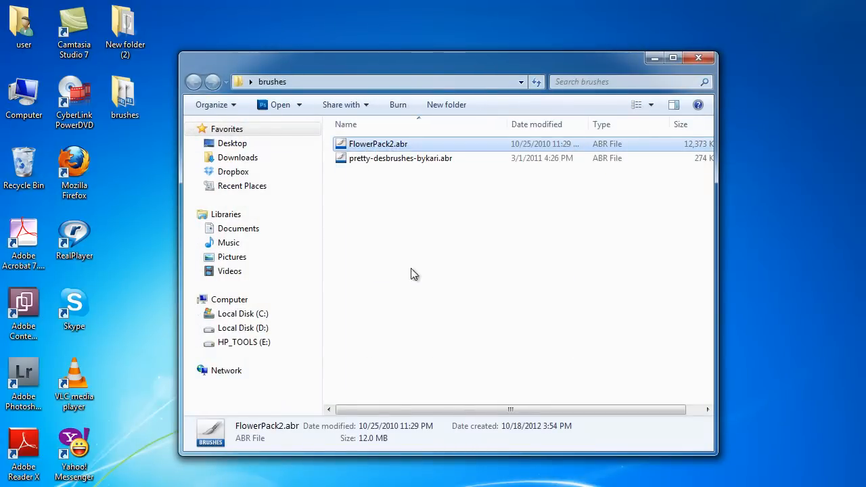
Paste FlowerPack2.abr into Adobe Photoshop CS5\Presets\Brushes, granting administrator permission
{"action": "left_click", "coordinate": [230, 299]}
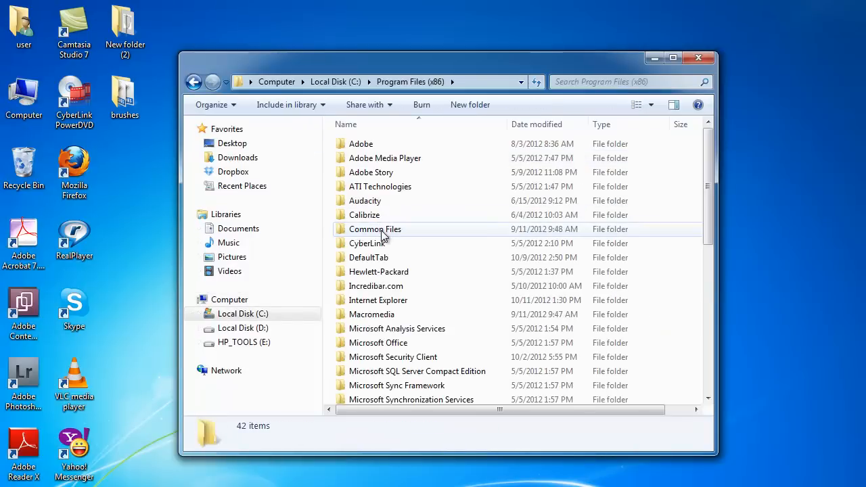
{"action": "double_click", "coordinate": [361, 143]}
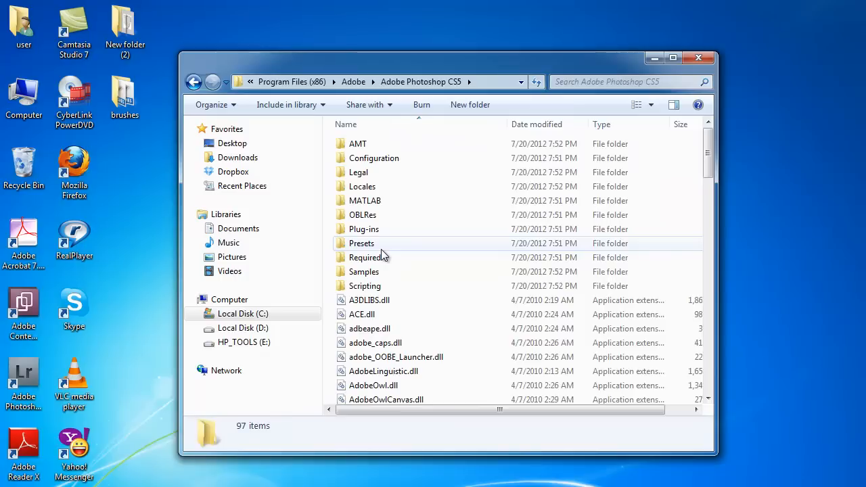
{"action": "double_click", "coordinate": [362, 243]}
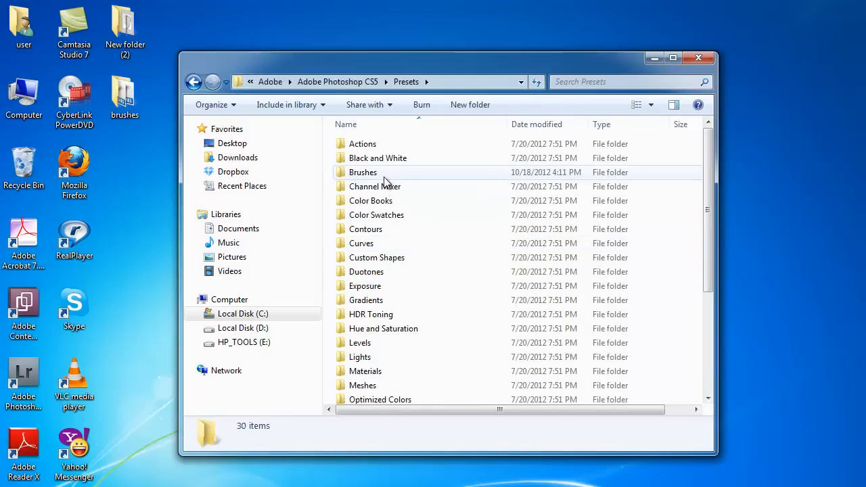
{"action": "double_click", "coordinate": [363, 172]}
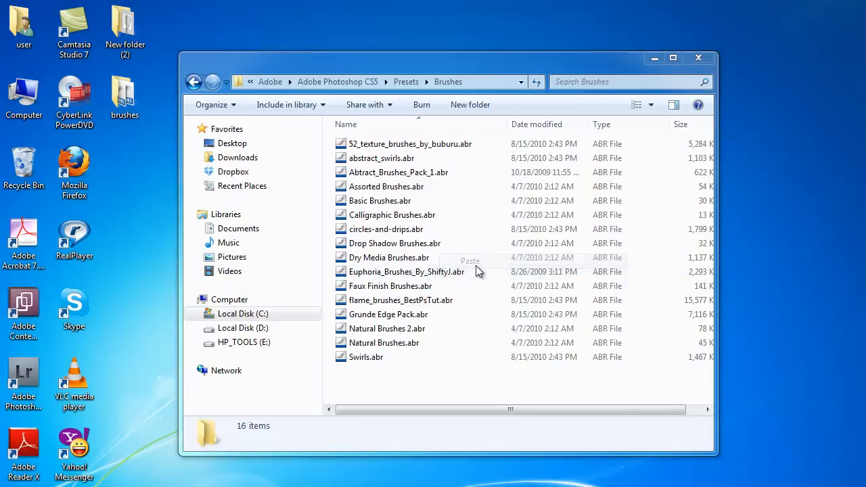
{"action": "left_click", "coordinate": [470, 260]}
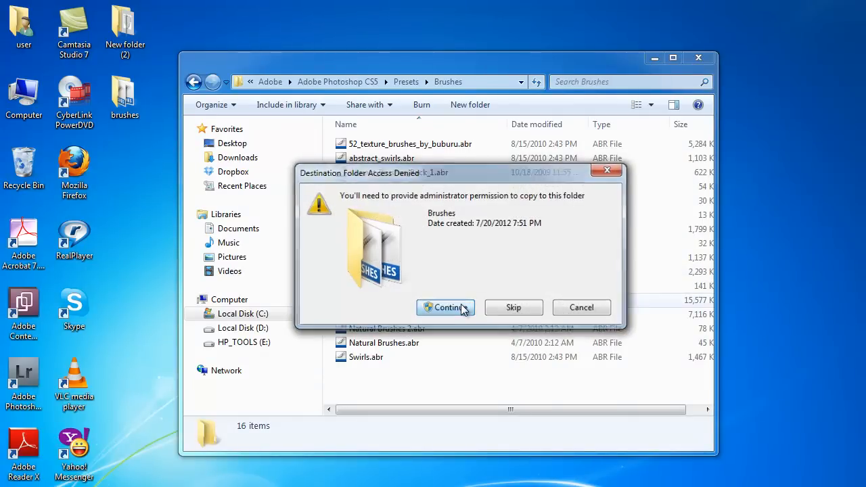
{"action": "left_click", "coordinate": [446, 308]}
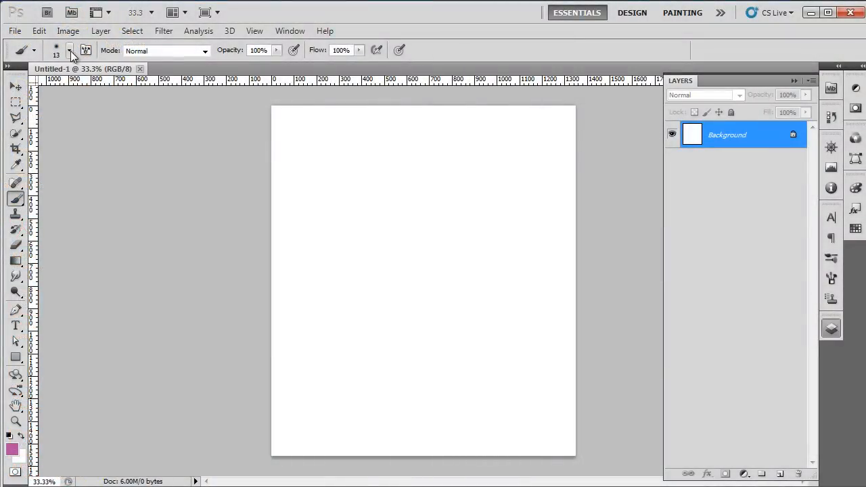
Load the FlowerPack2 brush set from the Brush Preset picker's flyout list
{"action": "left_click", "coordinate": [70, 50]}
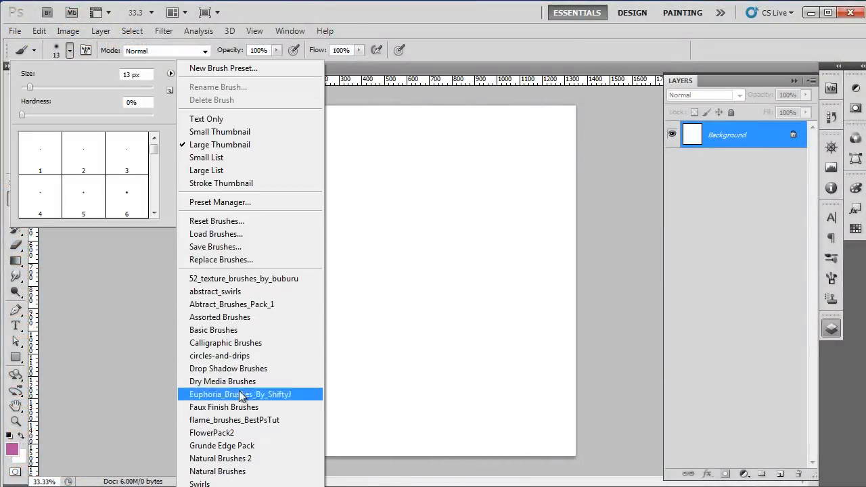
{"action": "mouse_move", "coordinate": [237, 436]}
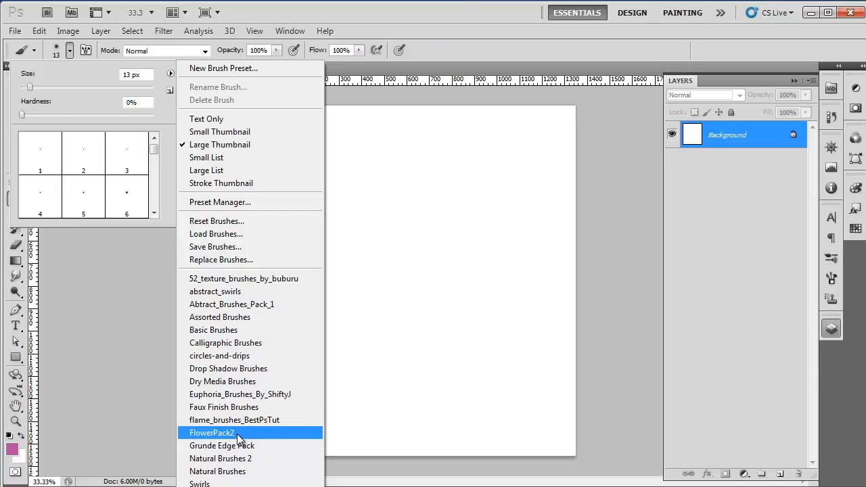
{"action": "left_click", "coordinate": [212, 432]}
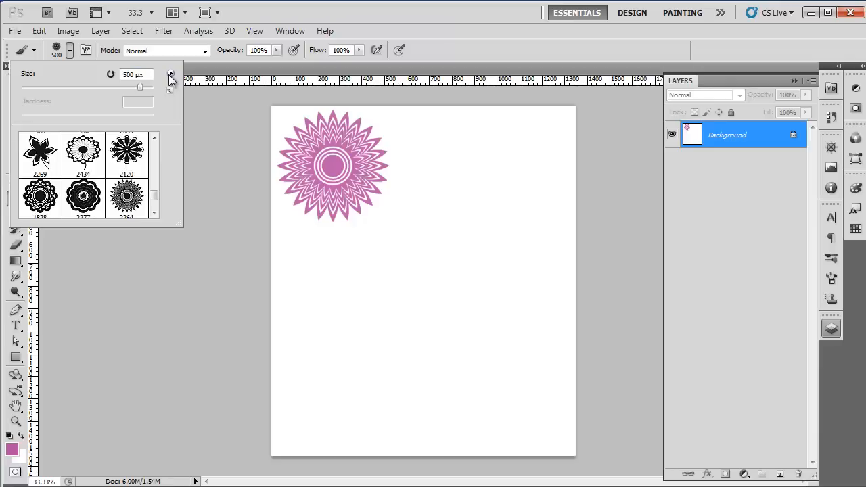
Open the Load brushes dialog from the brush set options menu
{"action": "left_click", "coordinate": [170, 74]}
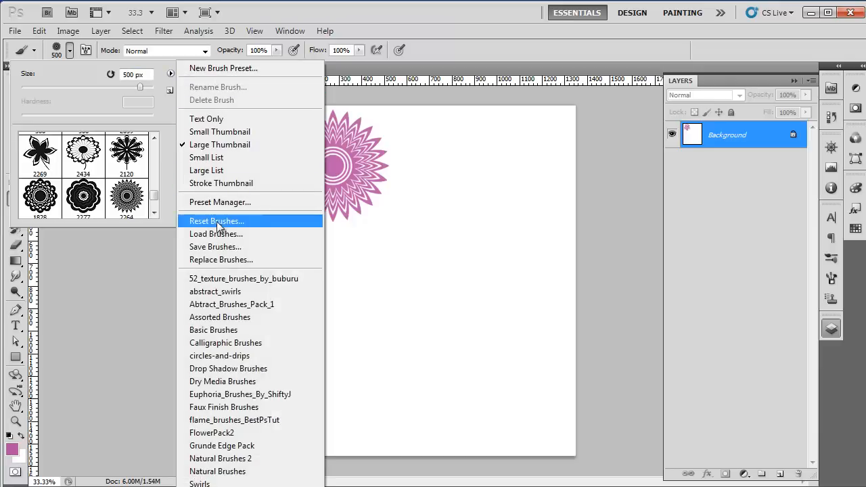
{"action": "mouse_move", "coordinate": [223, 234]}
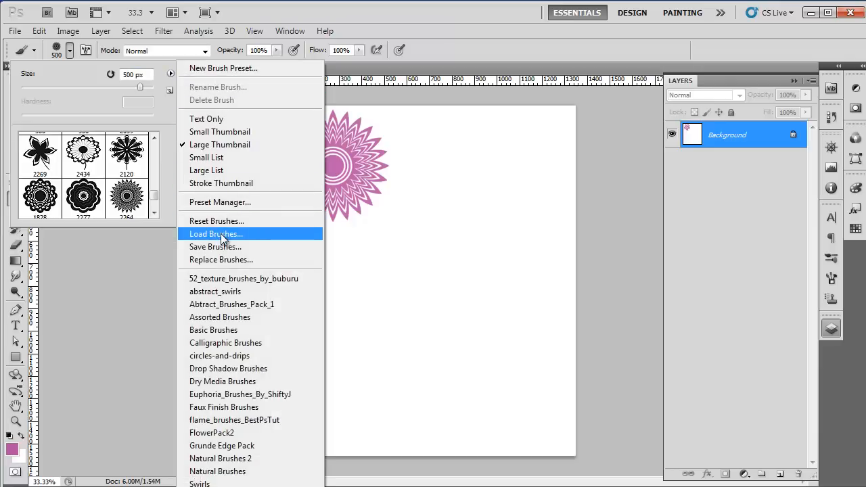
{"action": "left_click", "coordinate": [216, 234]}
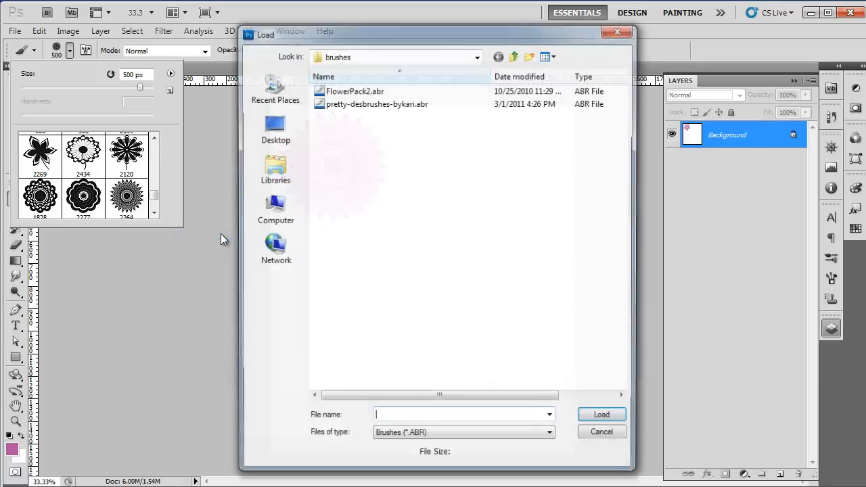
Load pretty-desbrushes-bykari.abr and pick brush 341 for the black floral swirl
{"action": "left_click", "coordinate": [377, 103]}
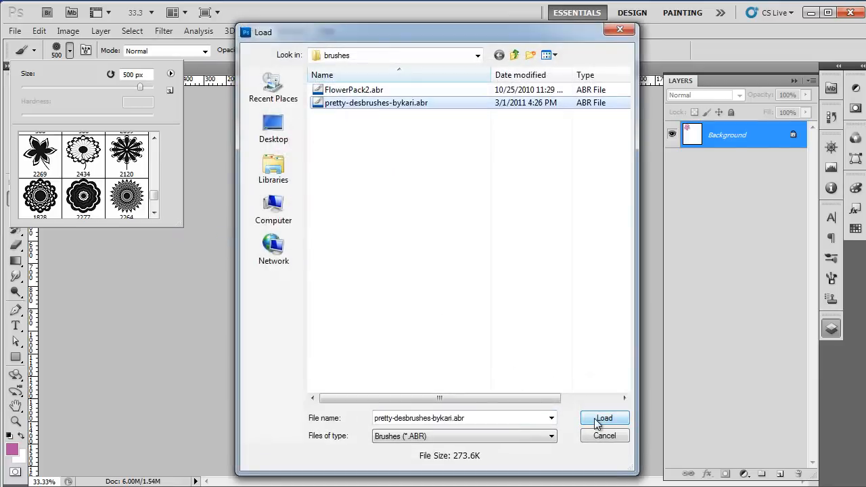
{"action": "left_click", "coordinate": [605, 417]}
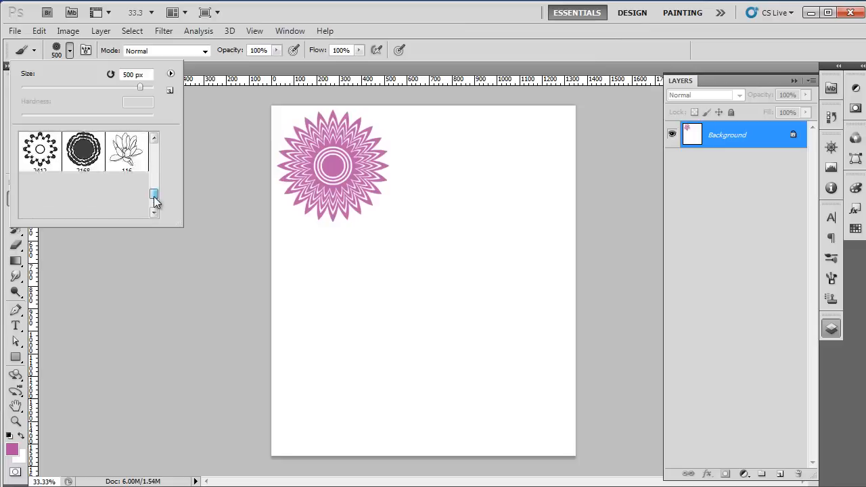
{"action": "left_click", "coordinate": [126, 153]}
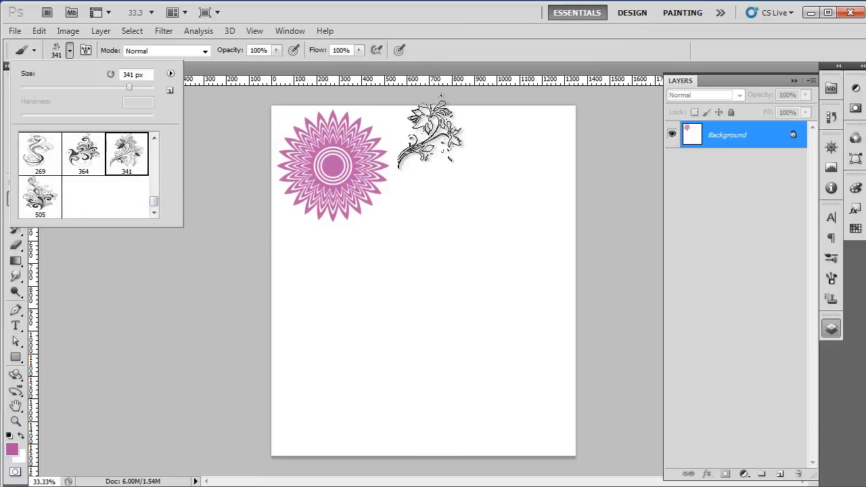